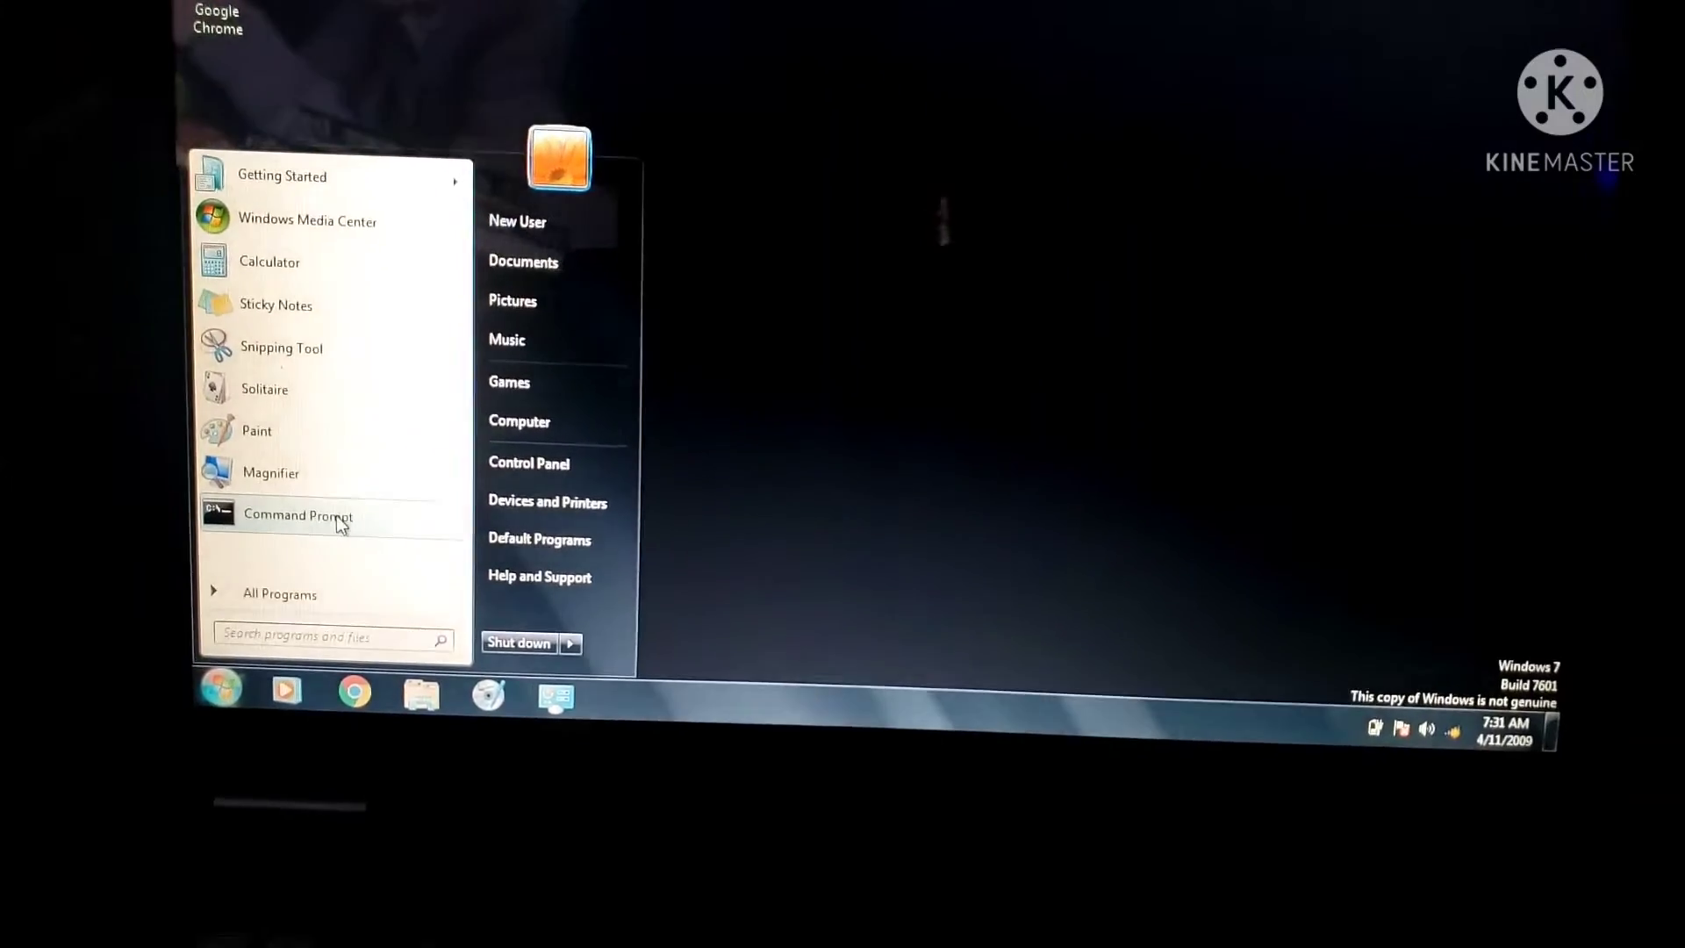
# Step: Launch Command Prompt from the Start menu with Run as administrator
pyautogui.click(298, 515)
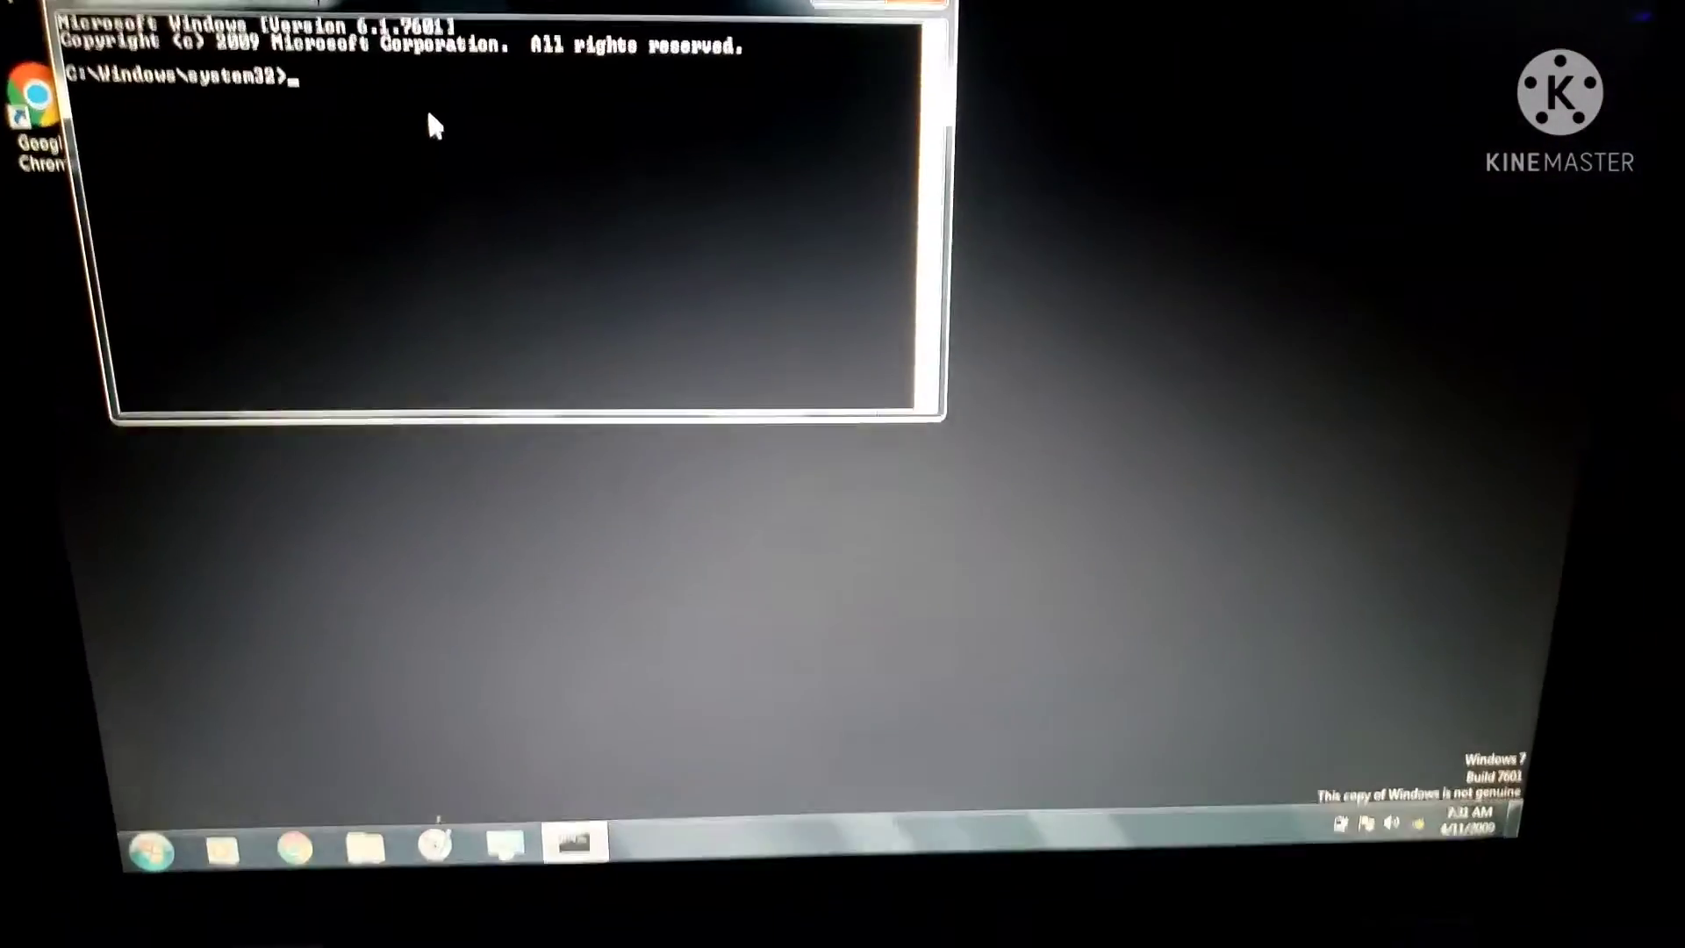
# Step: Run 'SLMGR -REARM' at the administrator prompt to reset the activation period
pyautogui.write('SLMGR')
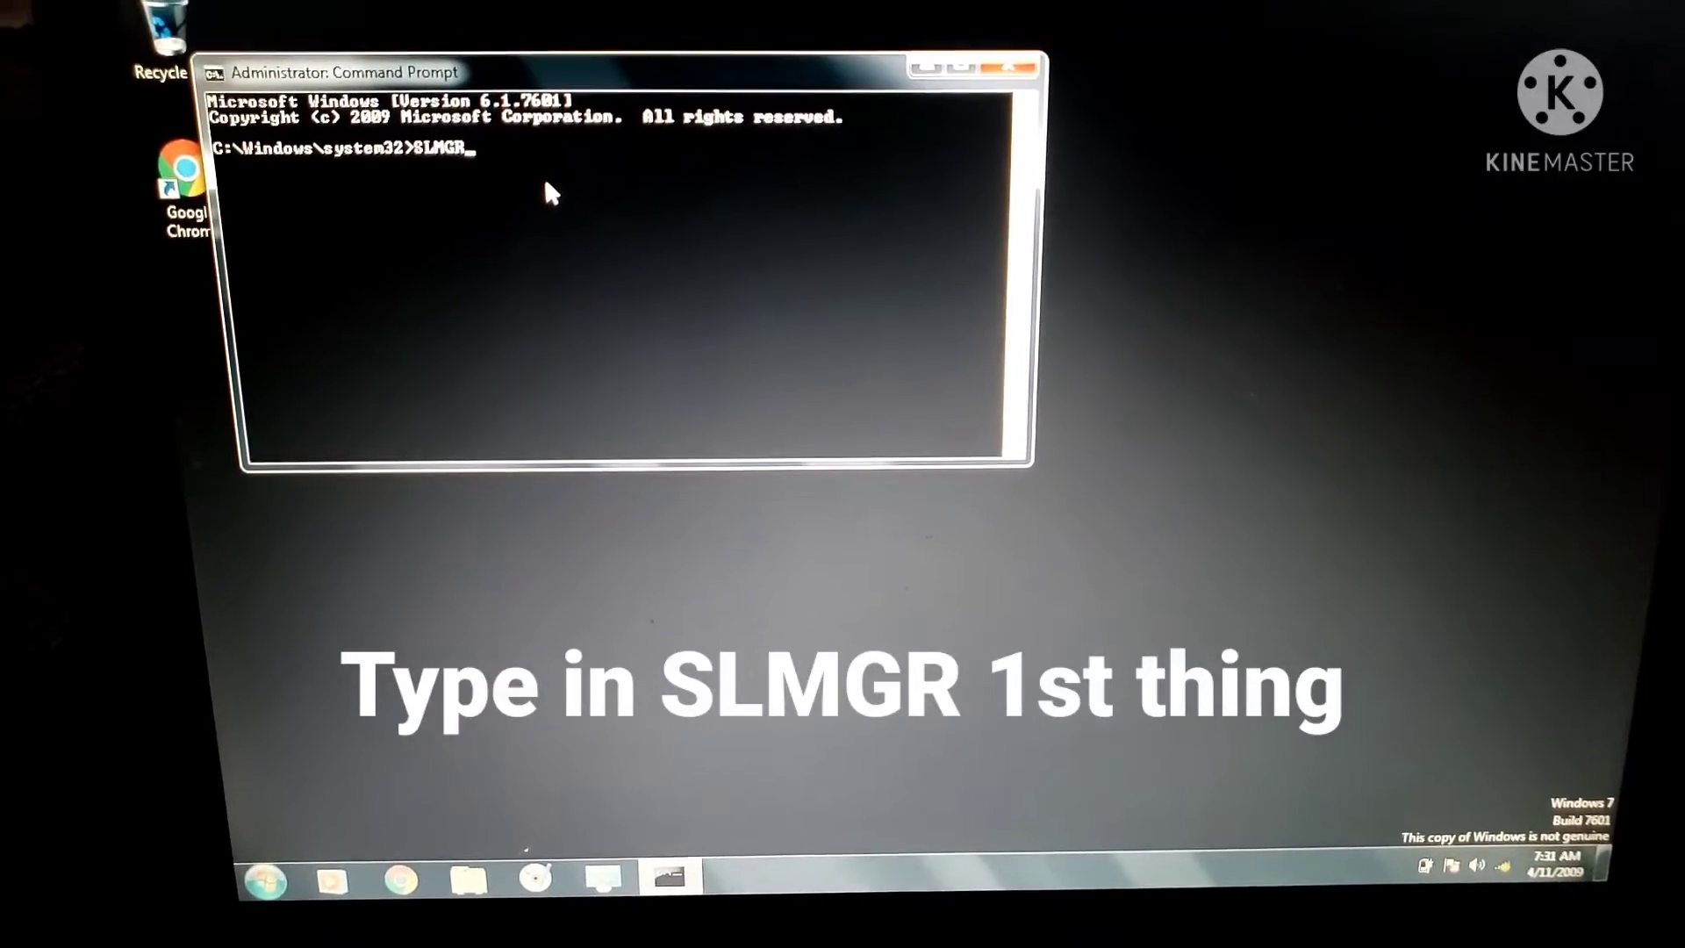
pyautogui.write('-')
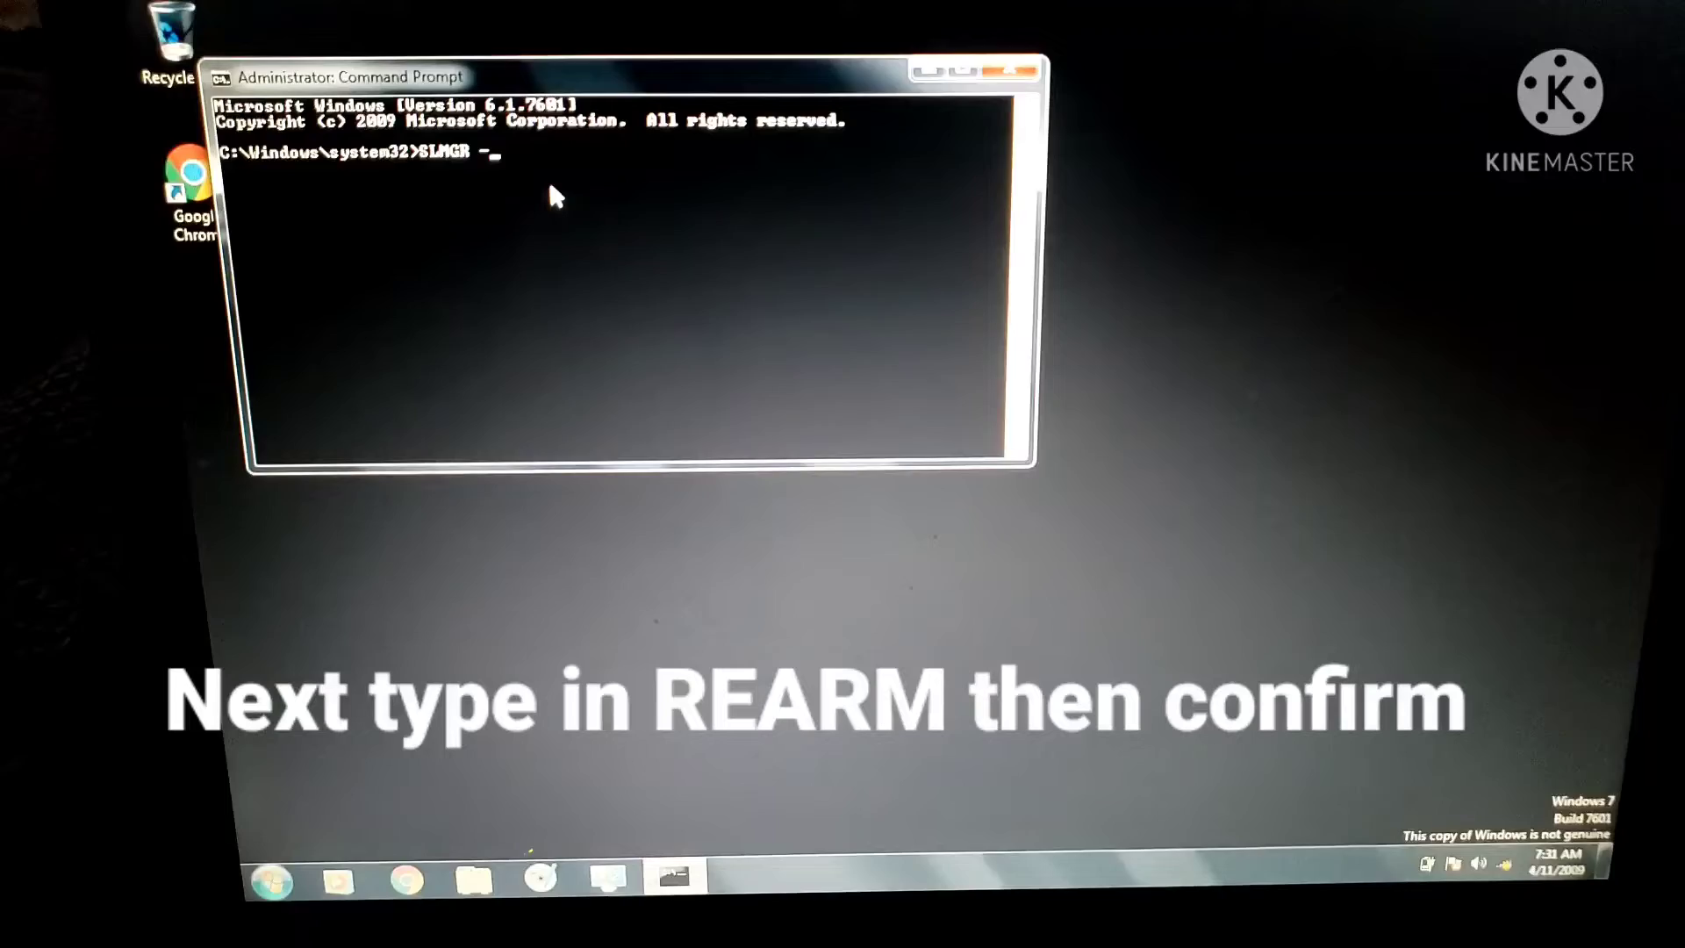
pyautogui.write('RE')
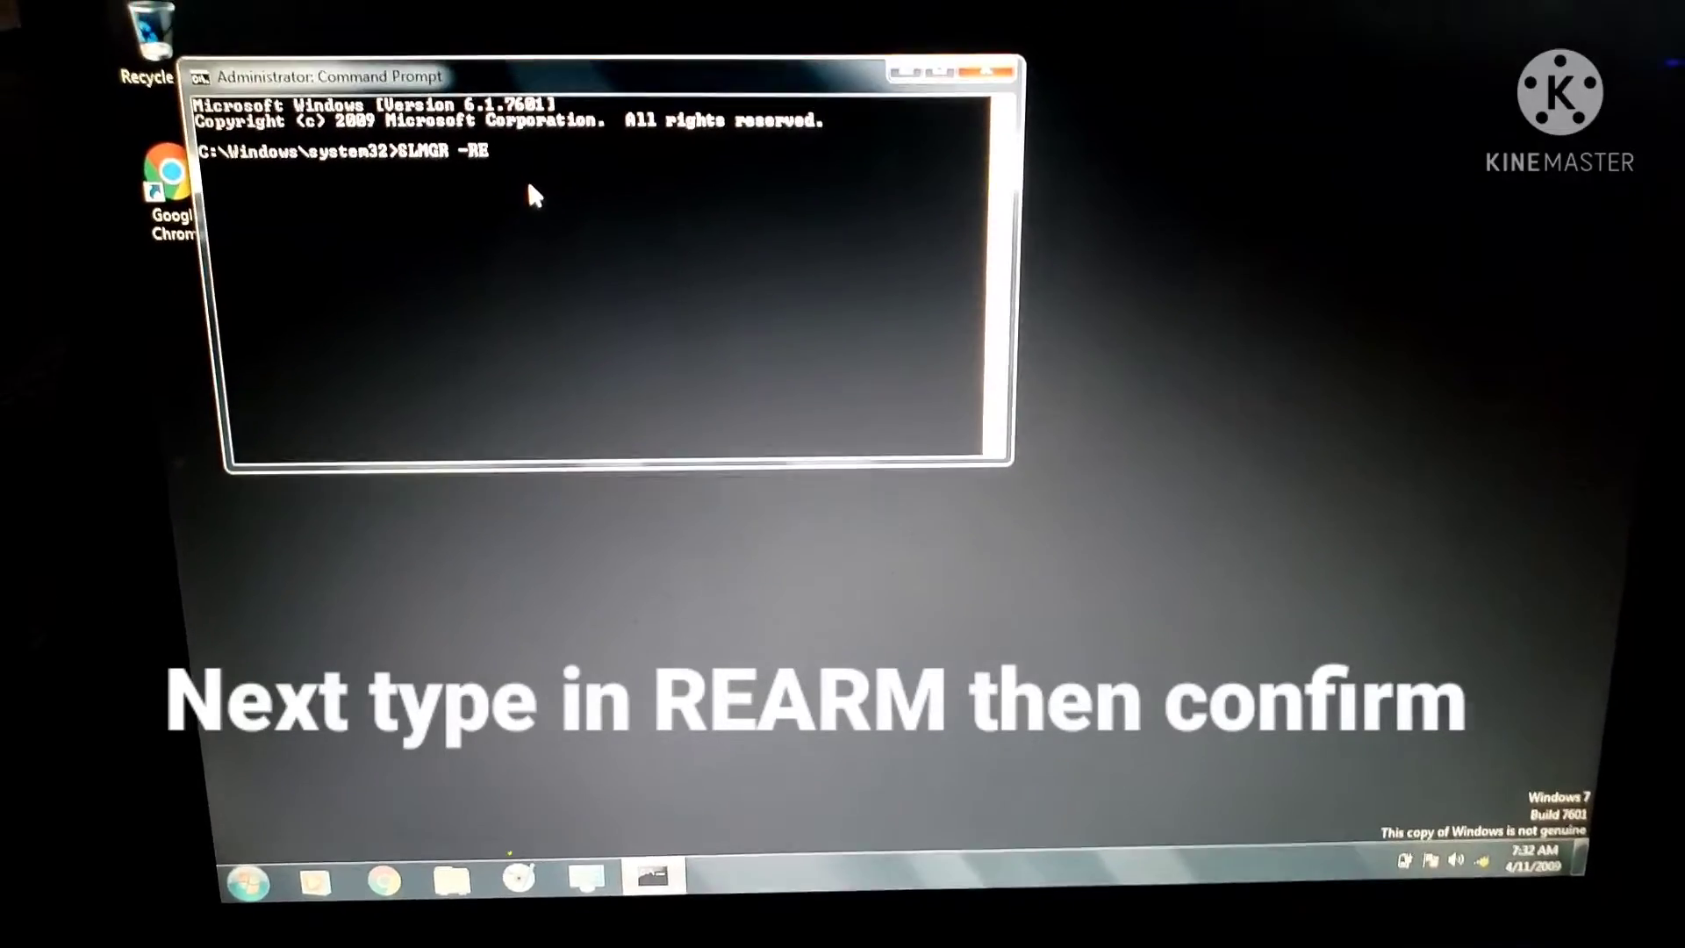
pyautogui.write('ARM')
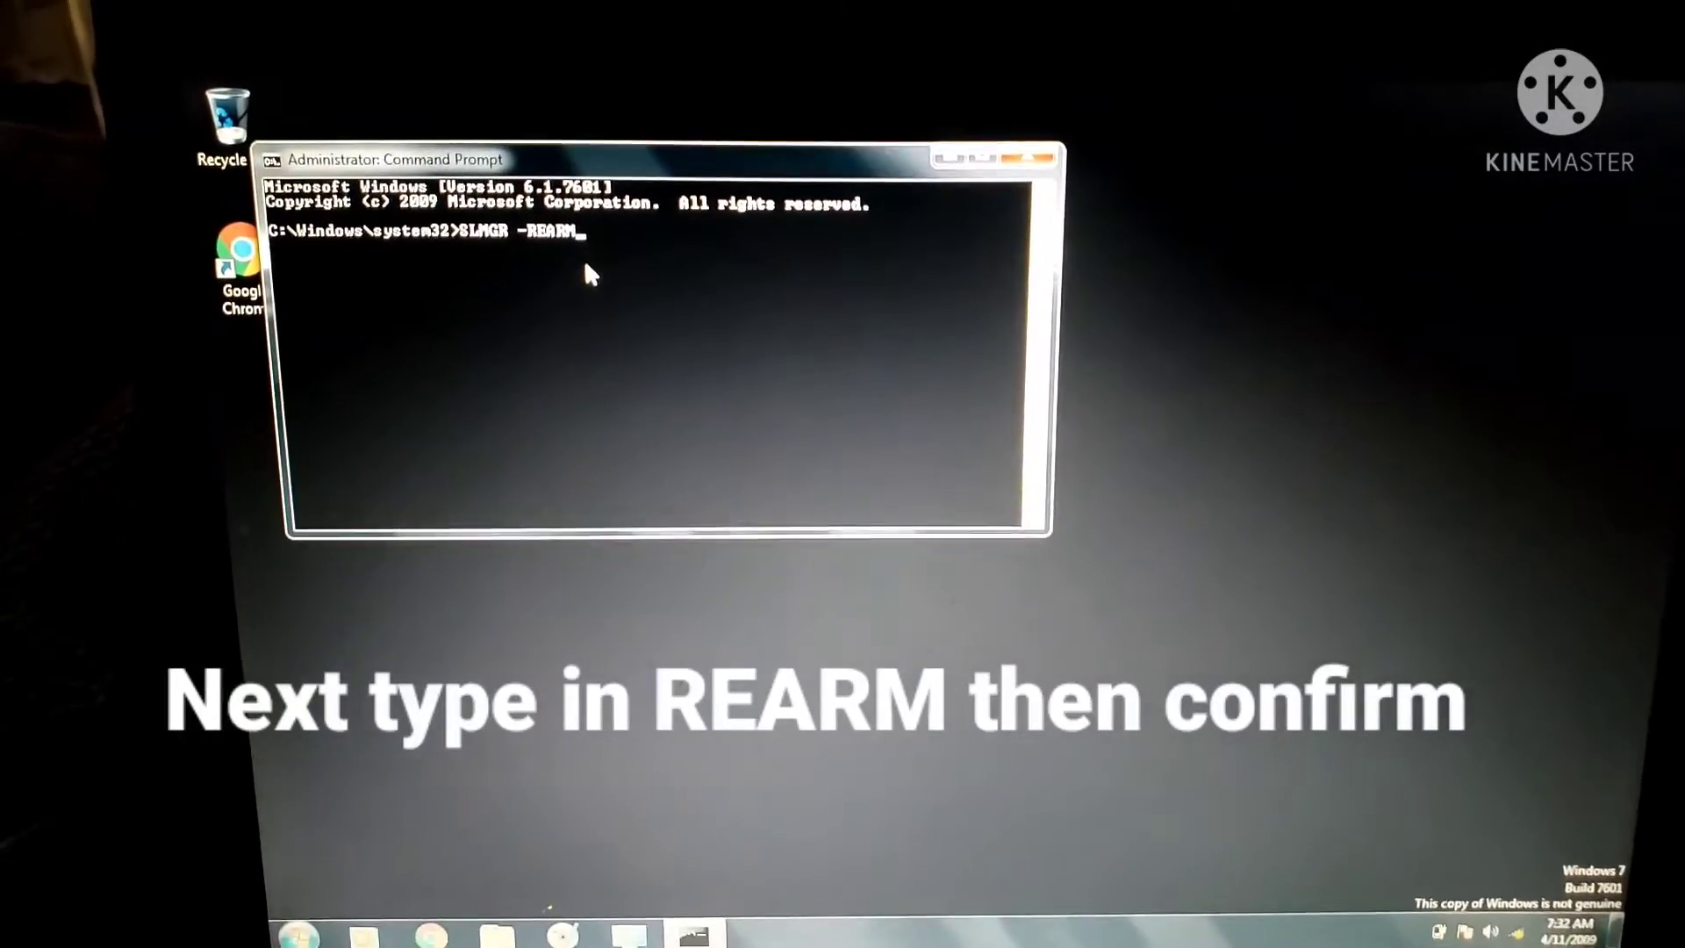
pyautogui.press('Return')
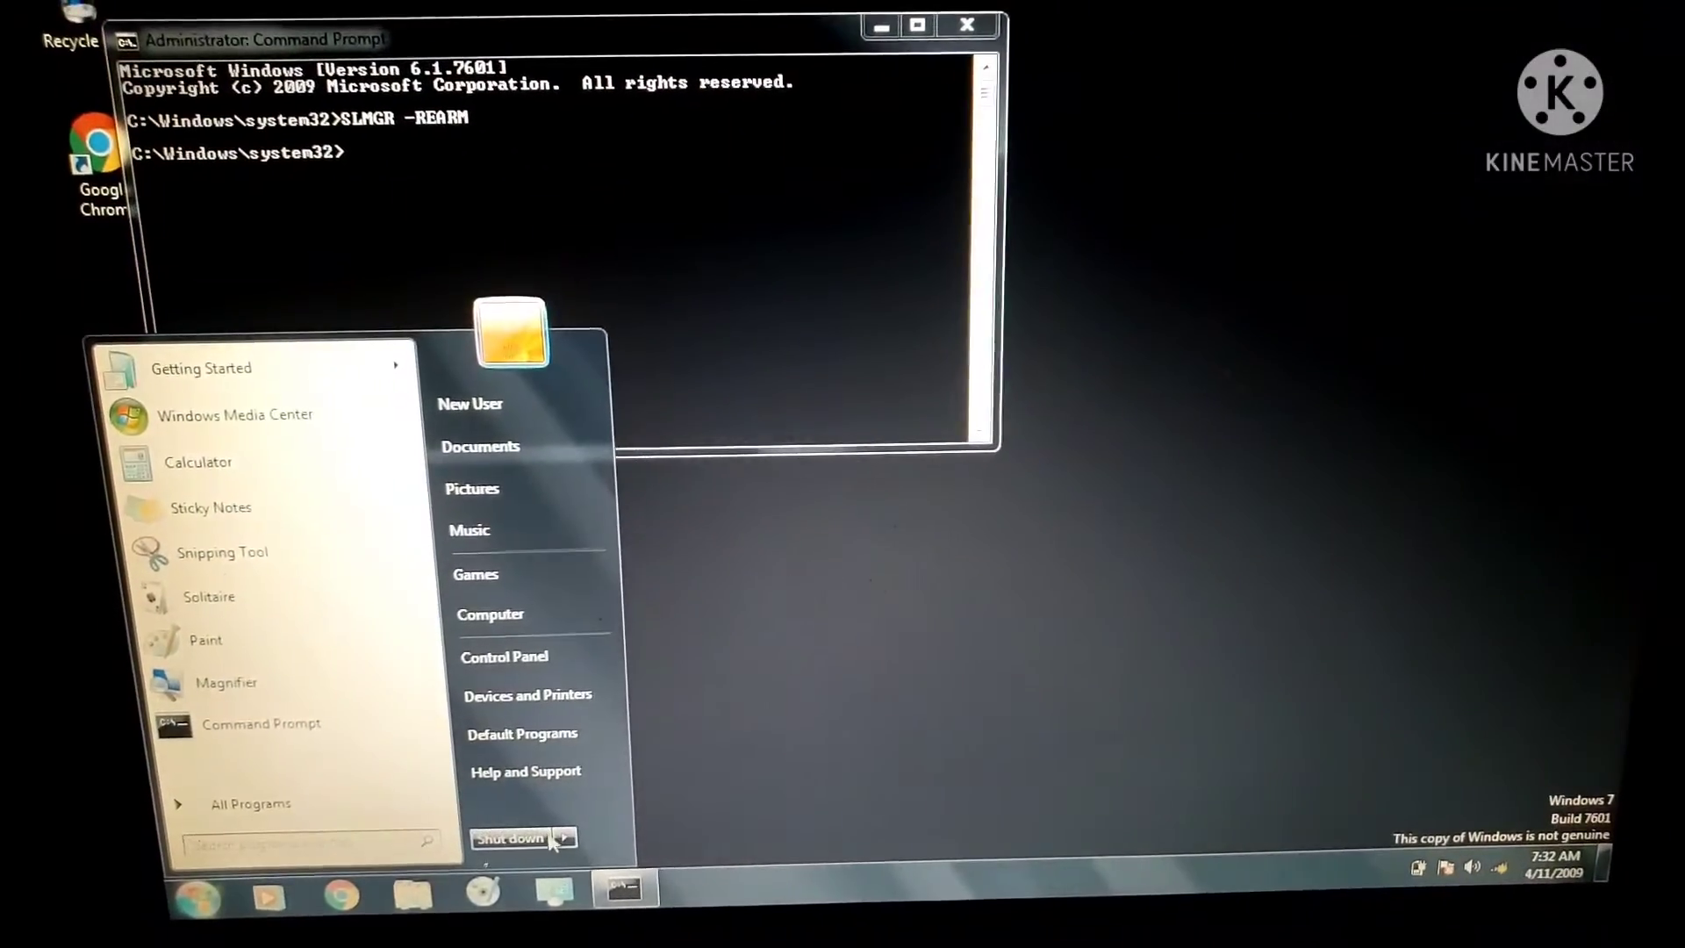
# Step: Choose Restart from the Shut down arrow menu in the Start menu
pyautogui.click(564, 839)
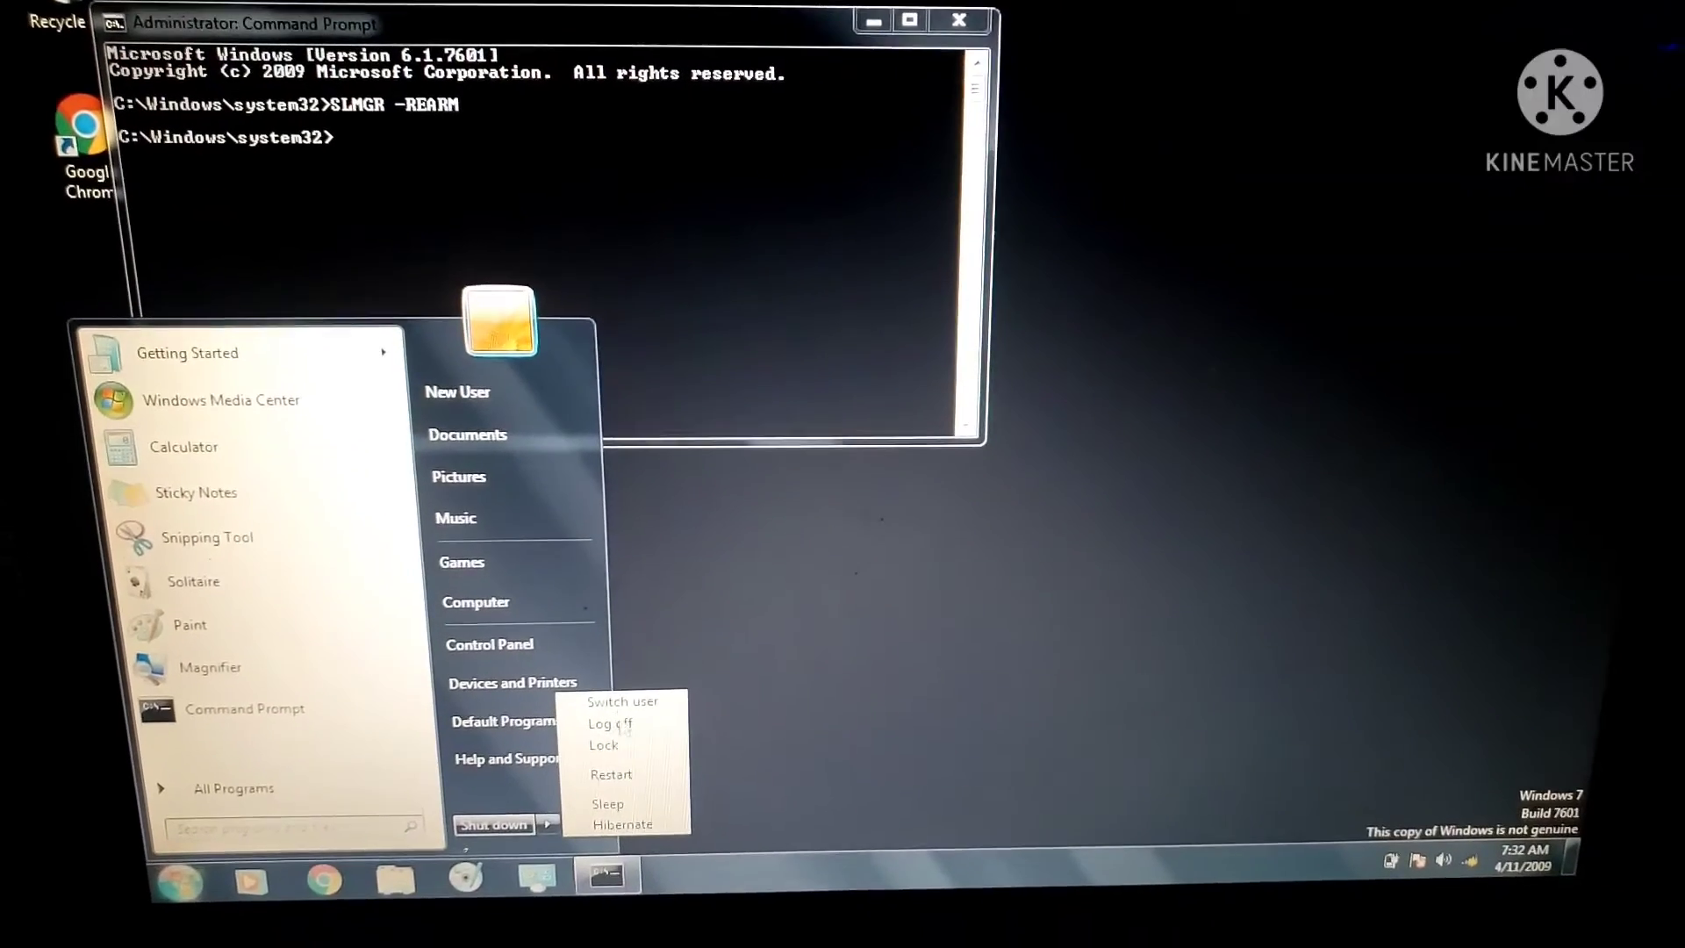
pyautogui.click(610, 773)
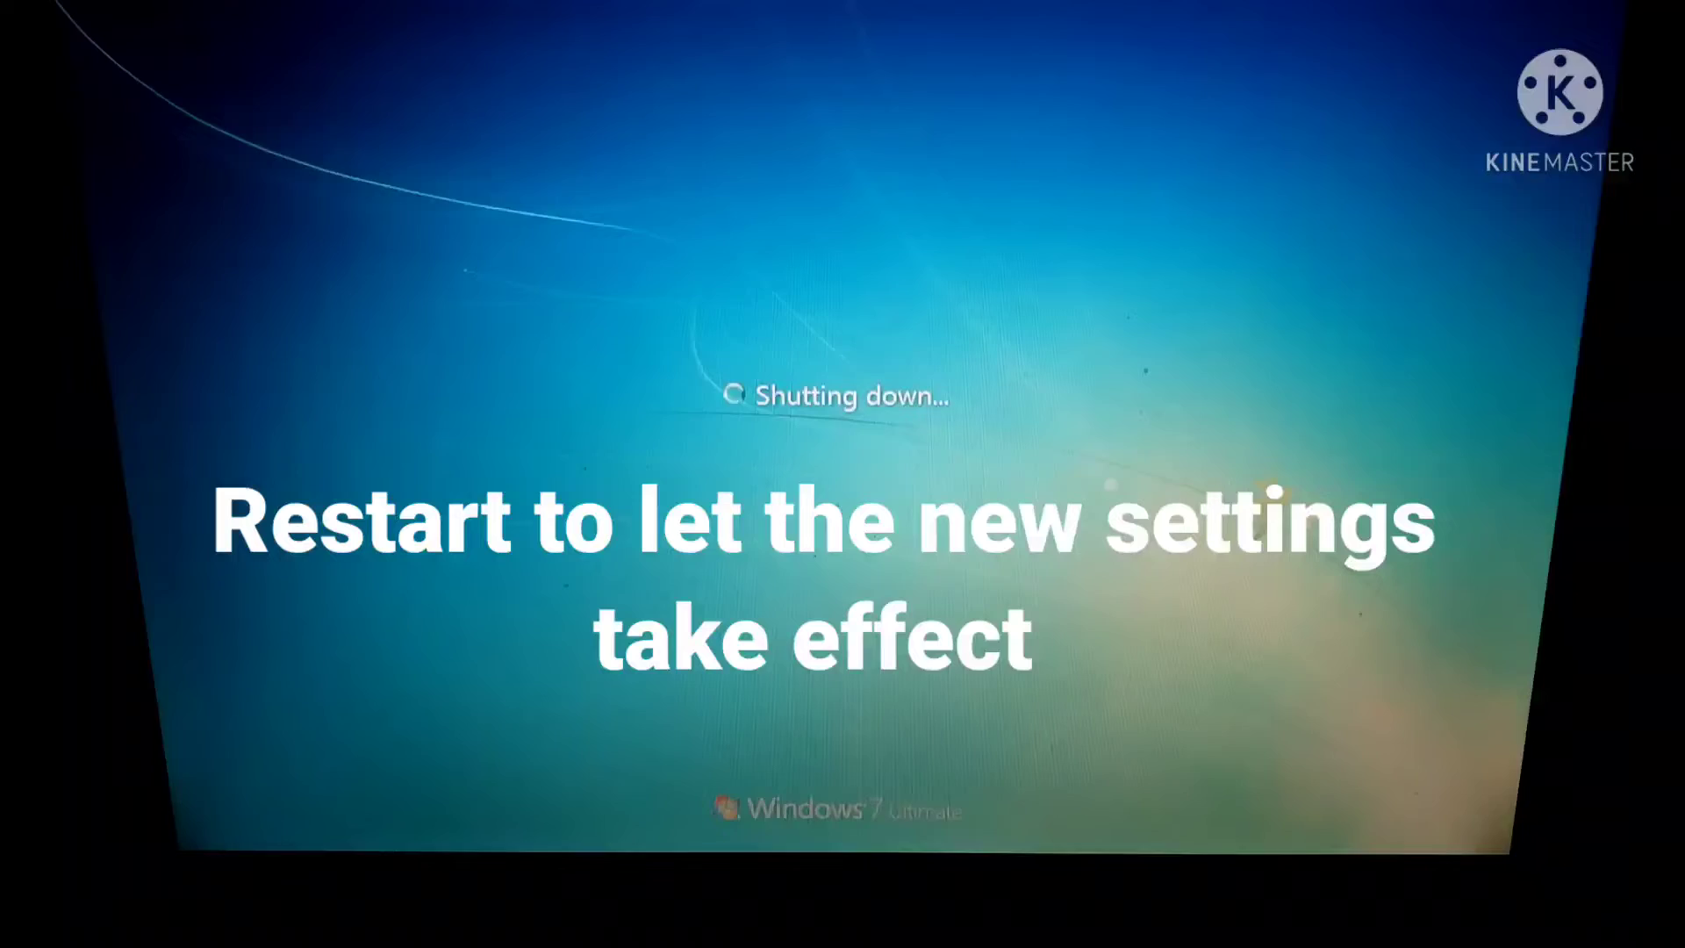